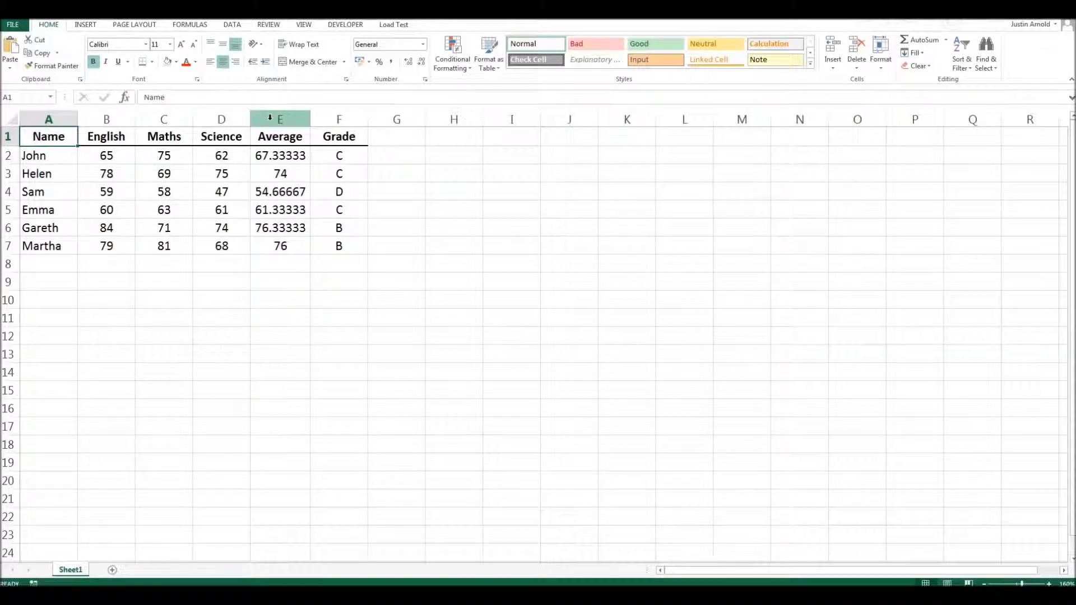
# Step: Hide the Average column from its header menu and inspect the Grade formula in F2
pyautogui.rightClick(279, 118)
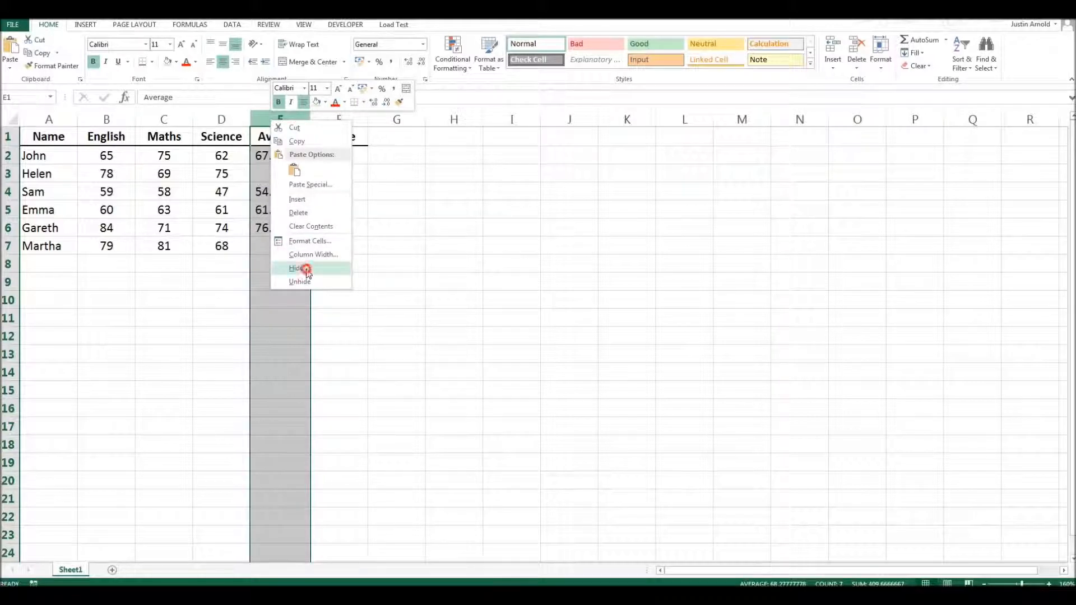
pyautogui.click(296, 268)
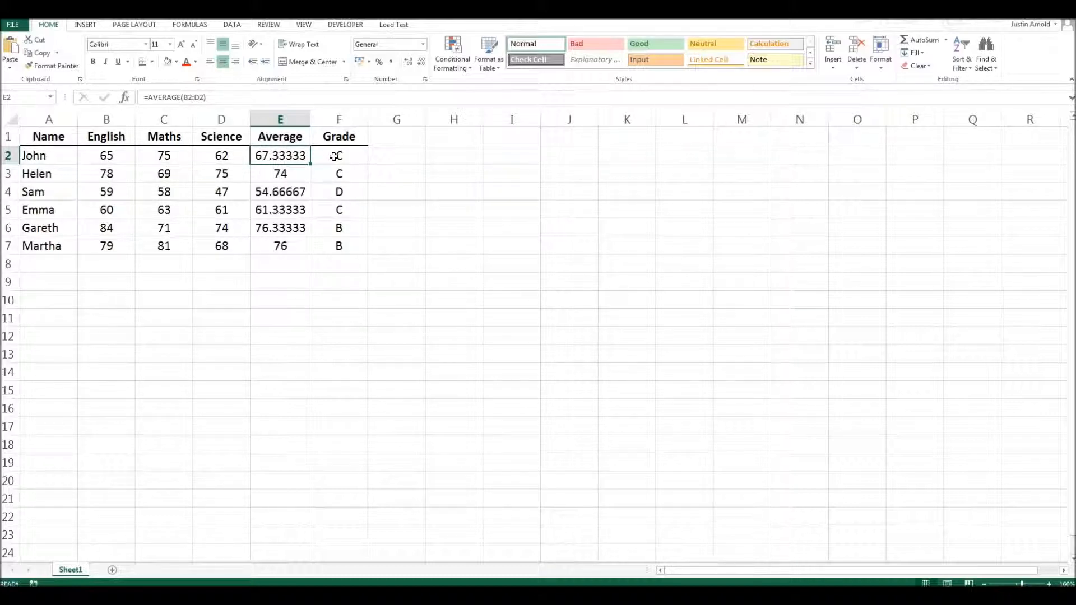
pyautogui.click(339, 154)
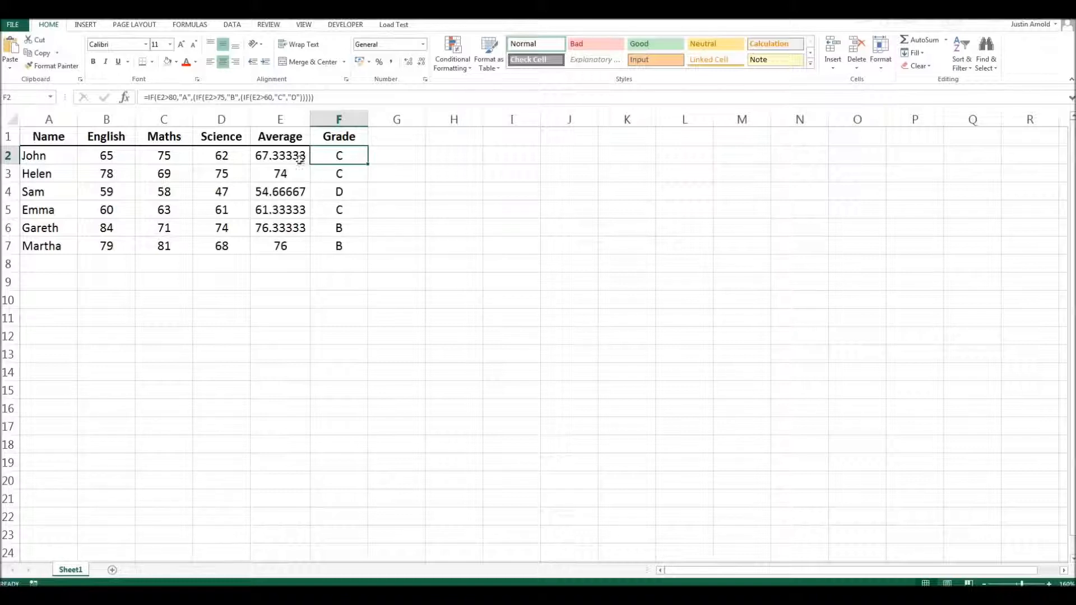
# Step: Select the Average column, inspect its formulas, and drag its border wider to show full values
pyautogui.click(279, 118)
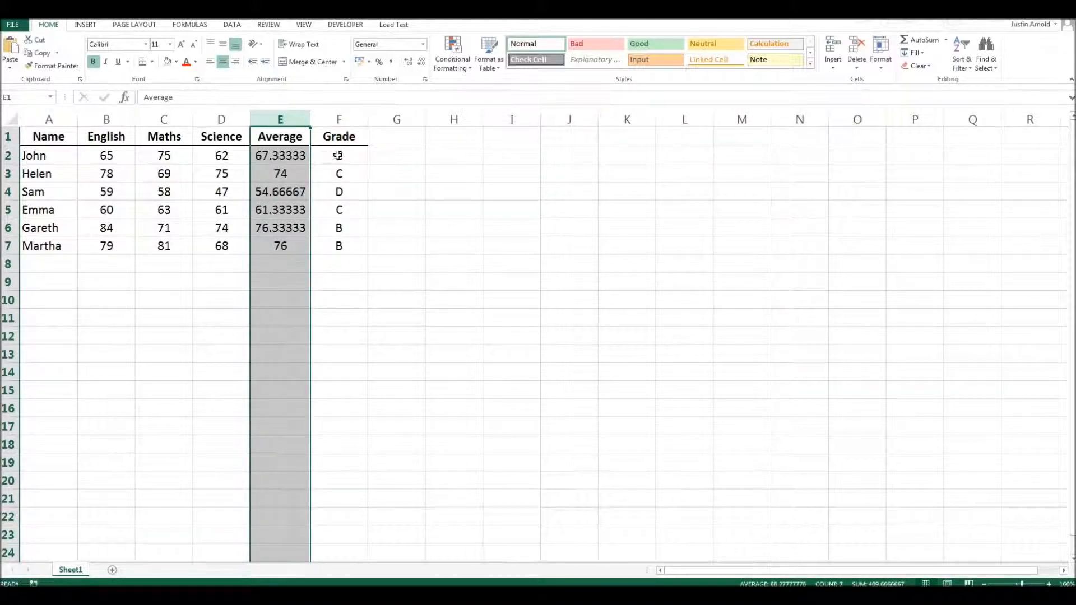
pyautogui.click(279, 155)
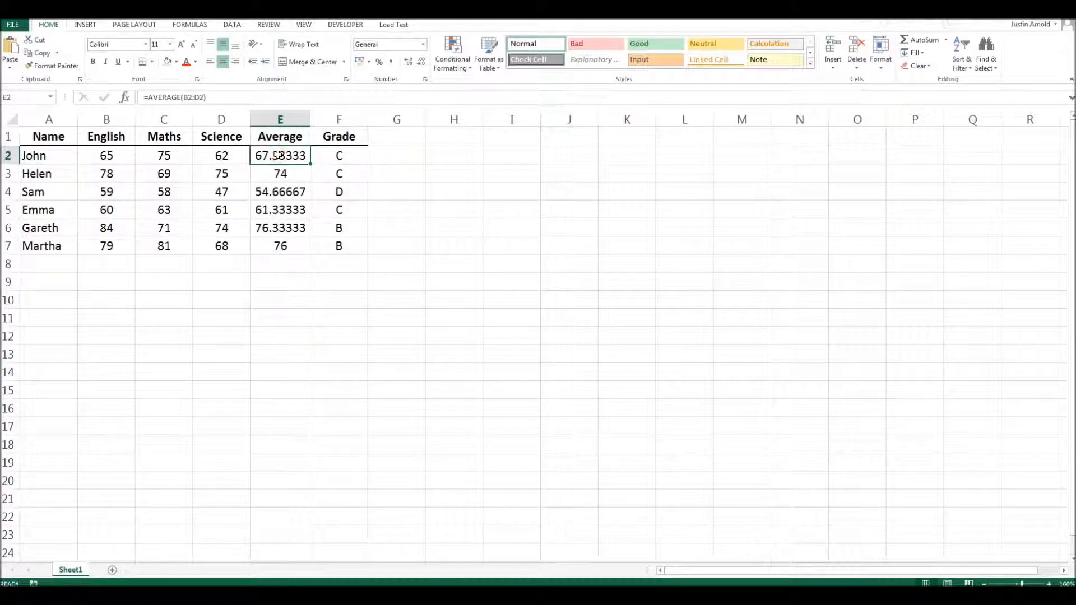
pyautogui.click(339, 155)
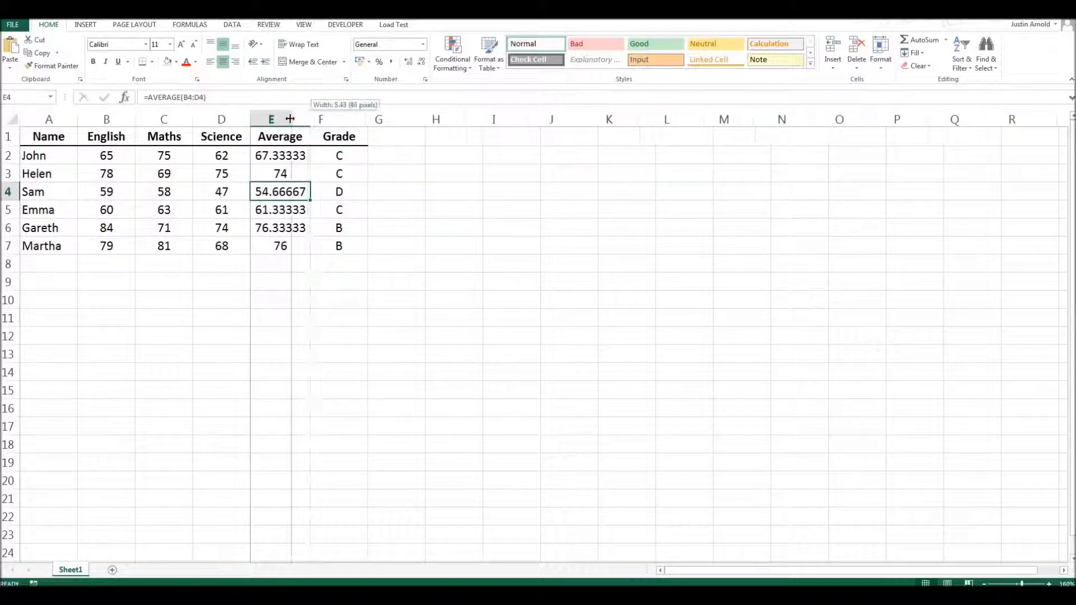
pyautogui.moveTo(289, 119); pyautogui.dragTo(264, 119)
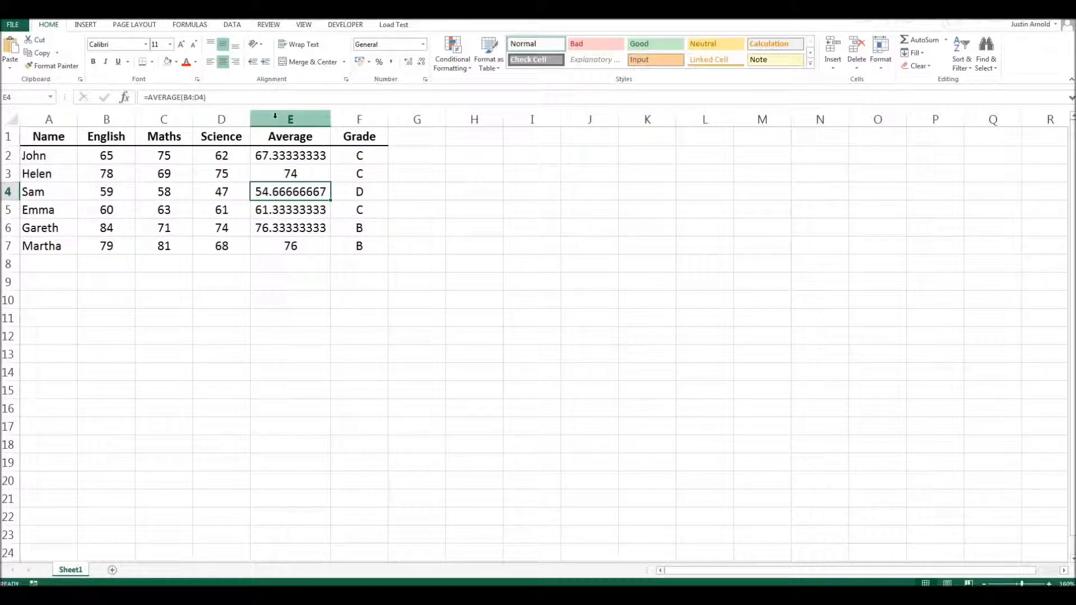
# Step: Hide the Average column using Hide from its header's context menu
pyautogui.rightClick(289, 118)
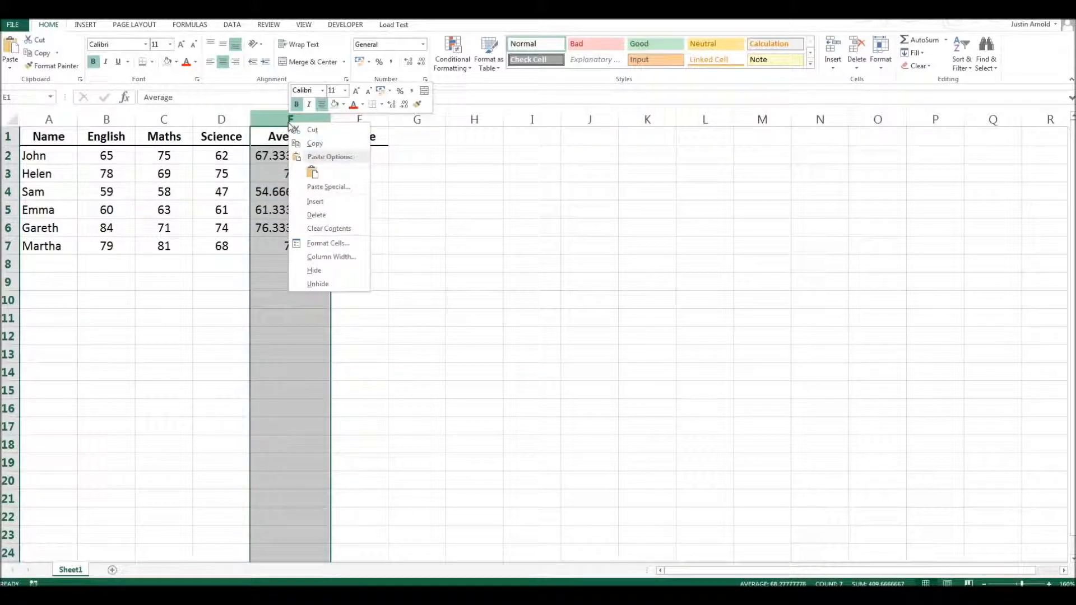
pyautogui.moveTo(329, 274)
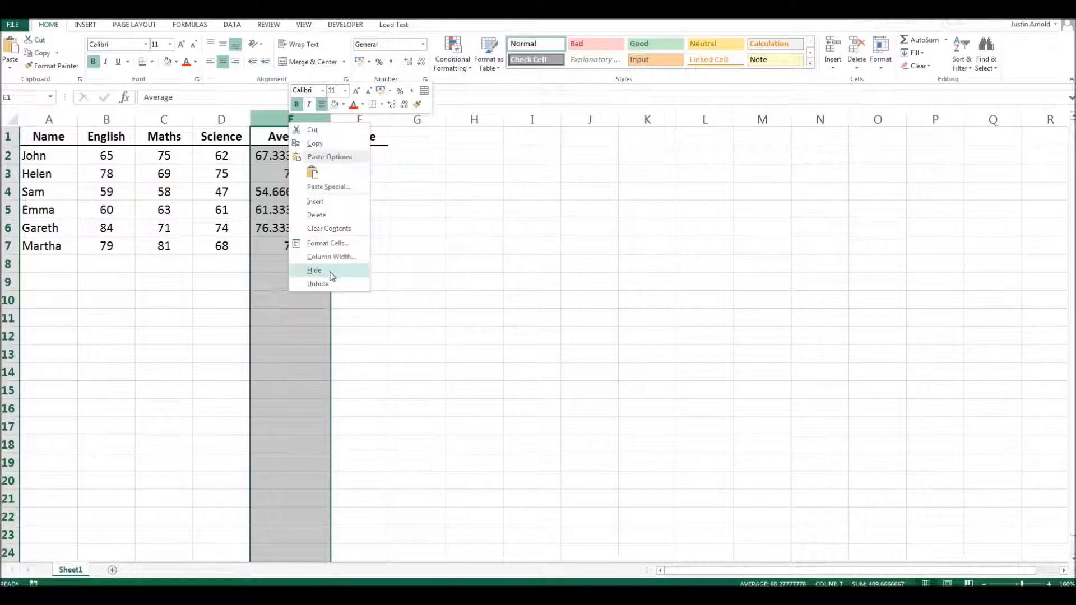
pyautogui.click(313, 270)
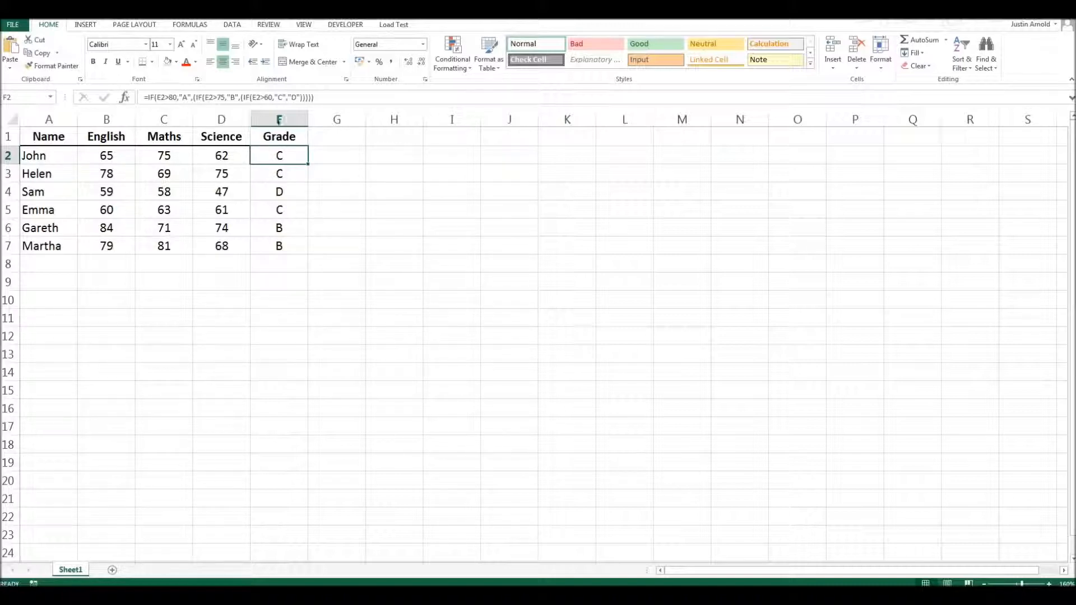
pyautogui.rightClick(279, 119)
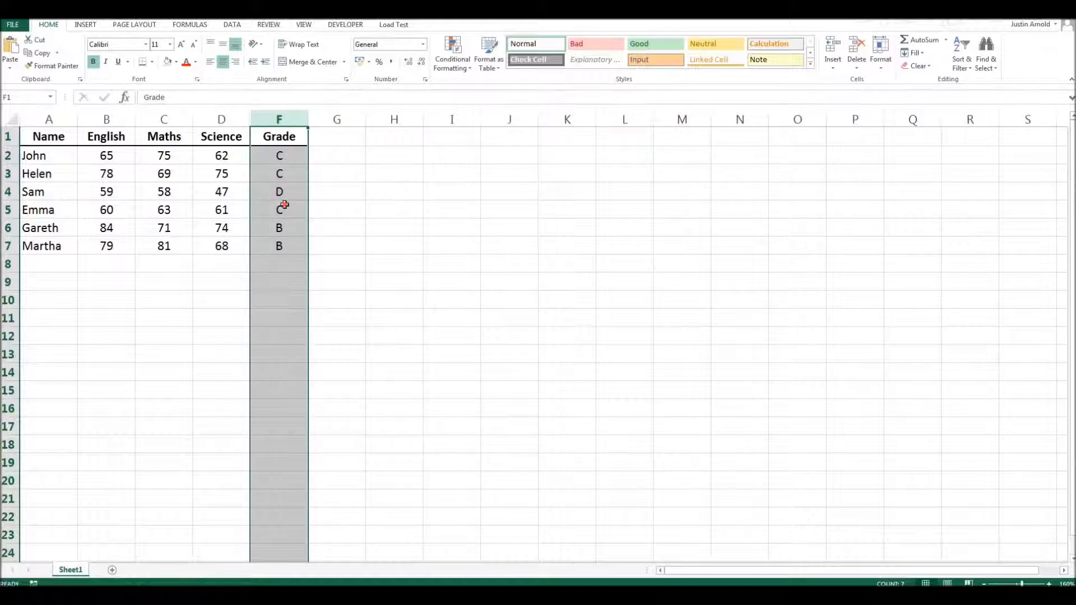
pyautogui.click(279, 209)
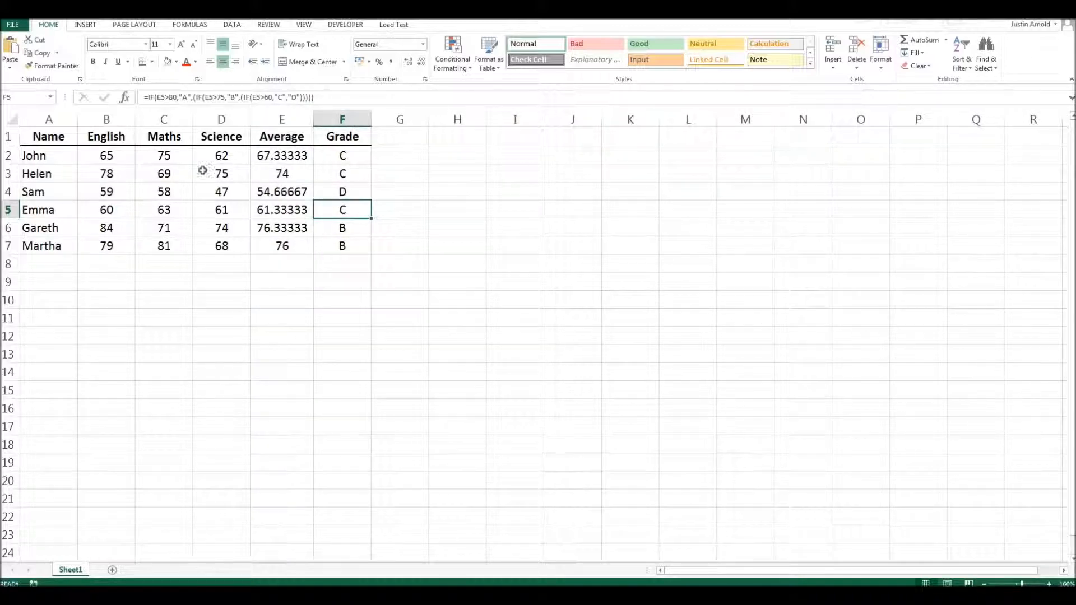
pyautogui.rightClick(281, 119)
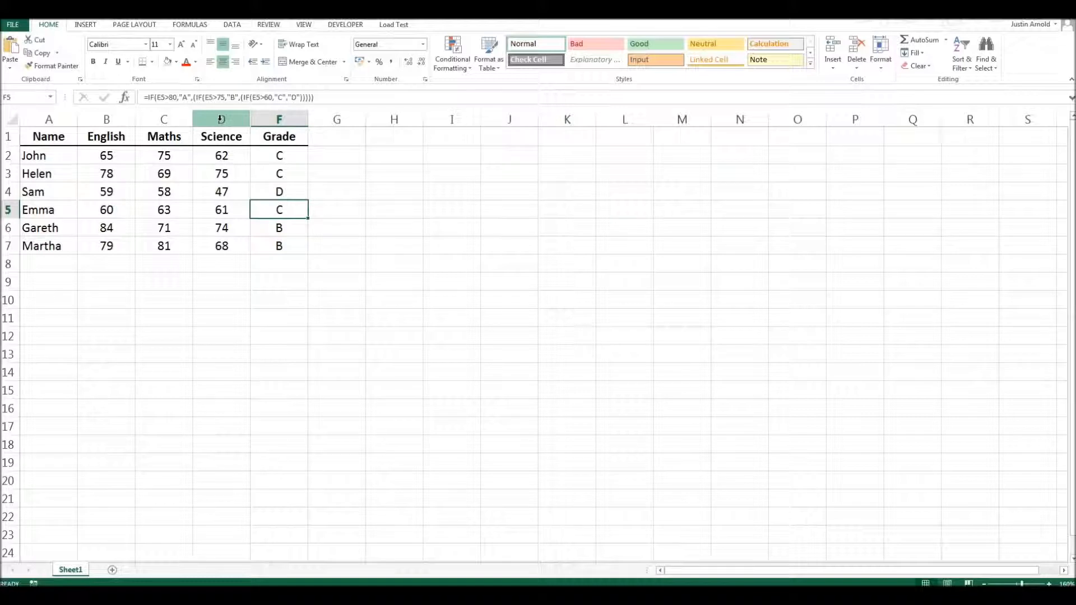
pyautogui.click(221, 118)
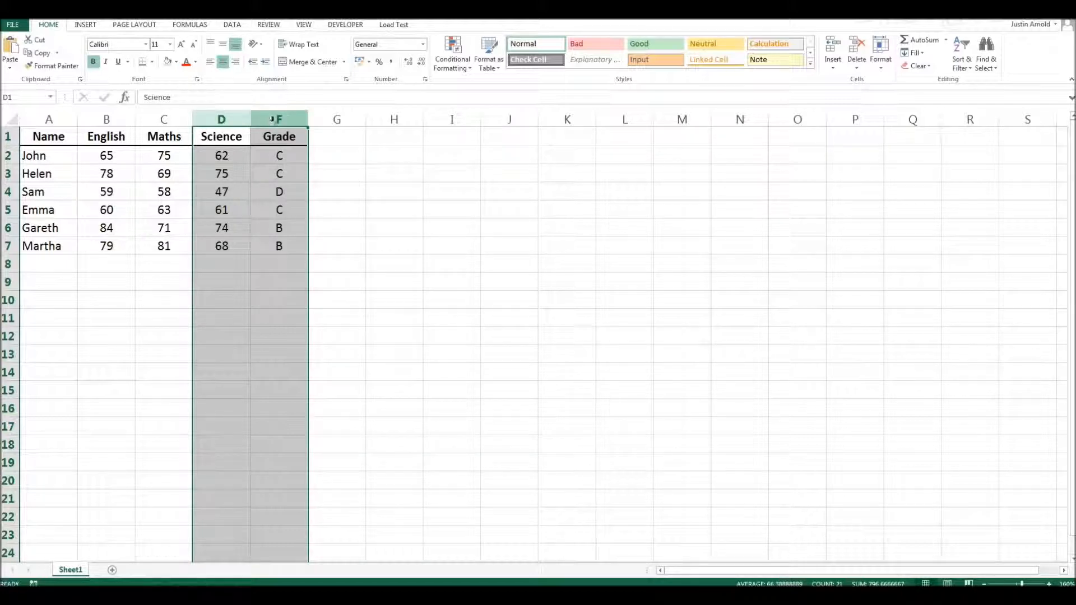
pyautogui.rightClick(279, 119)
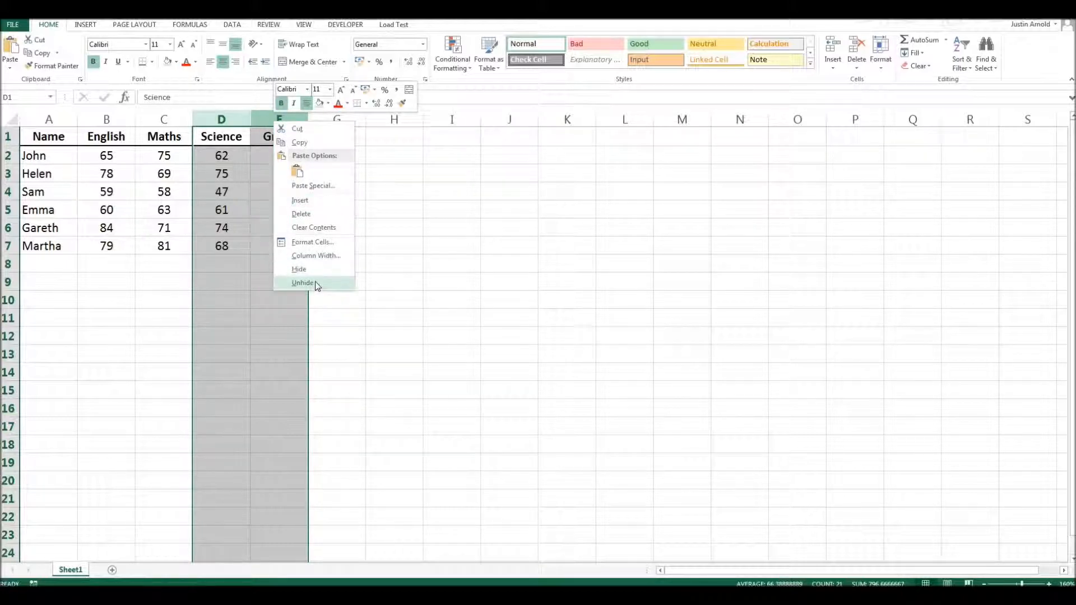
pyautogui.click(302, 282)
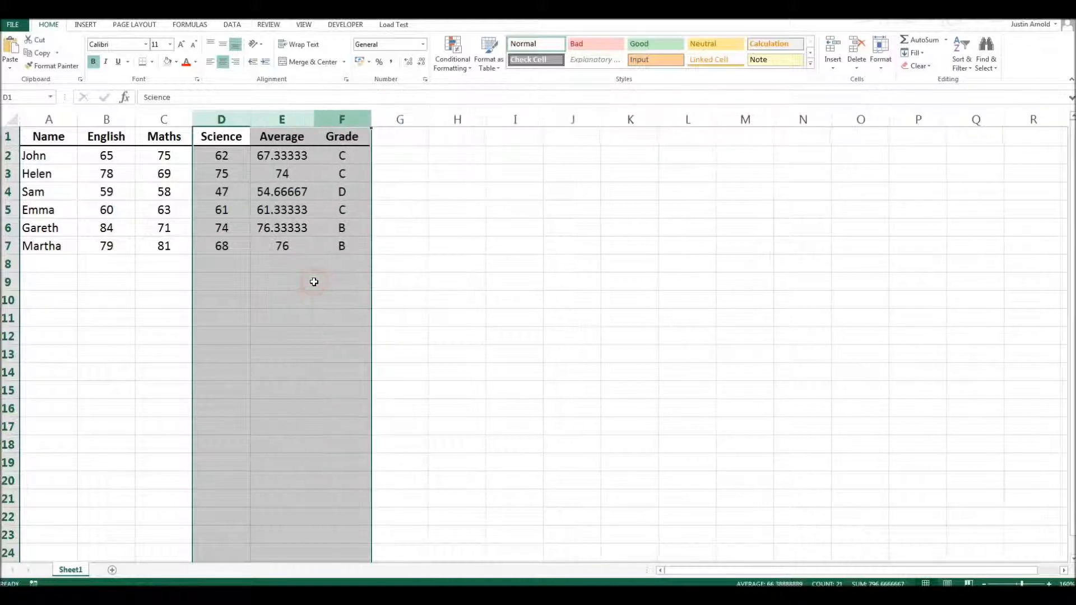
pyautogui.click(340, 282)
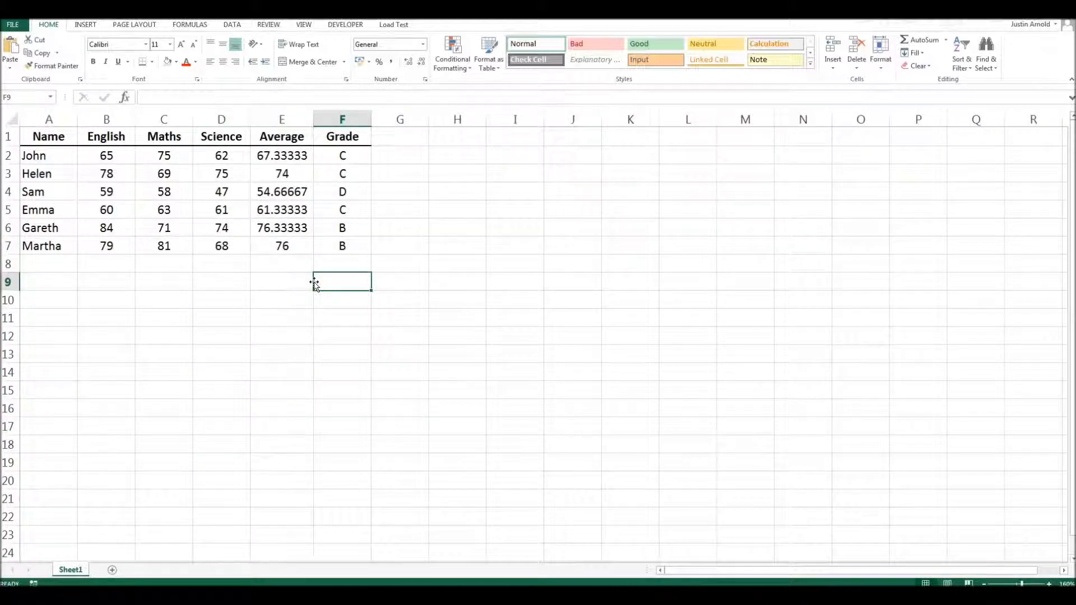
pyautogui.moveTo(314, 285)
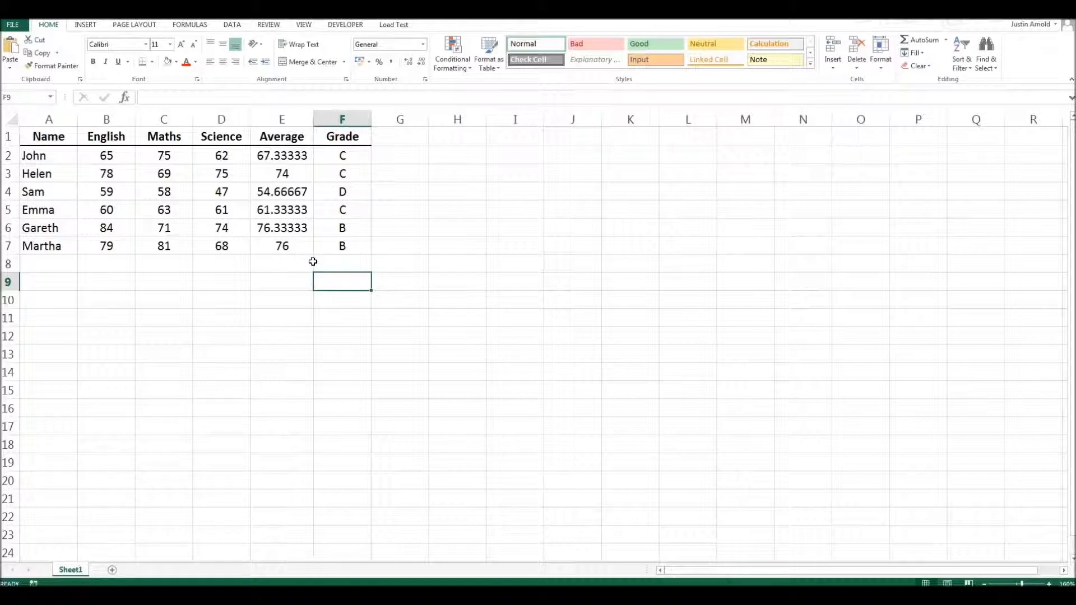
# Step: Hide the Average column from its header's context menu
pyautogui.rightClick(281, 119)
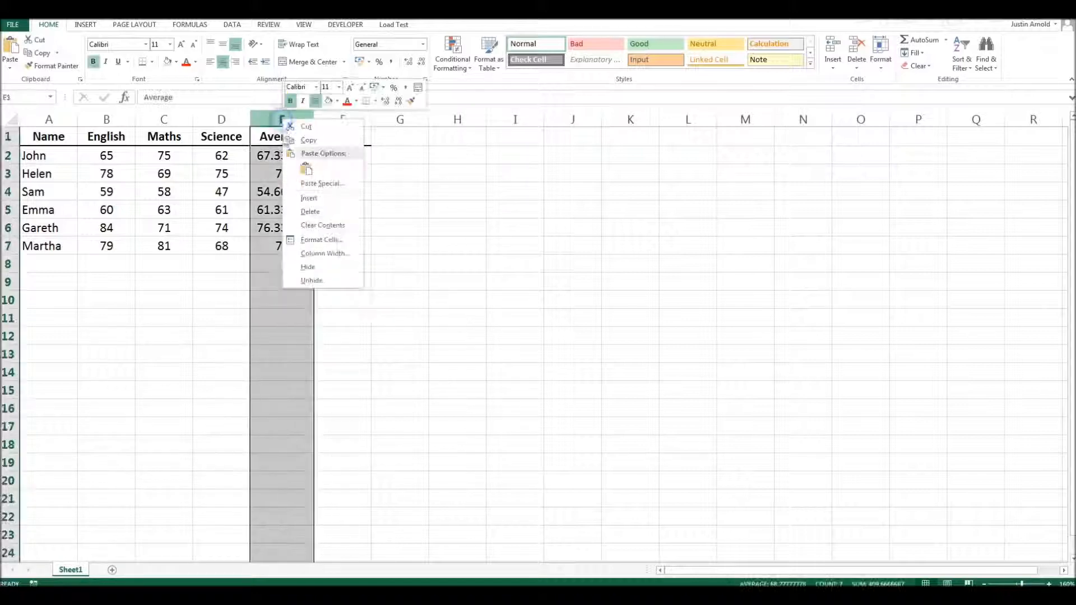
pyautogui.click(309, 211)
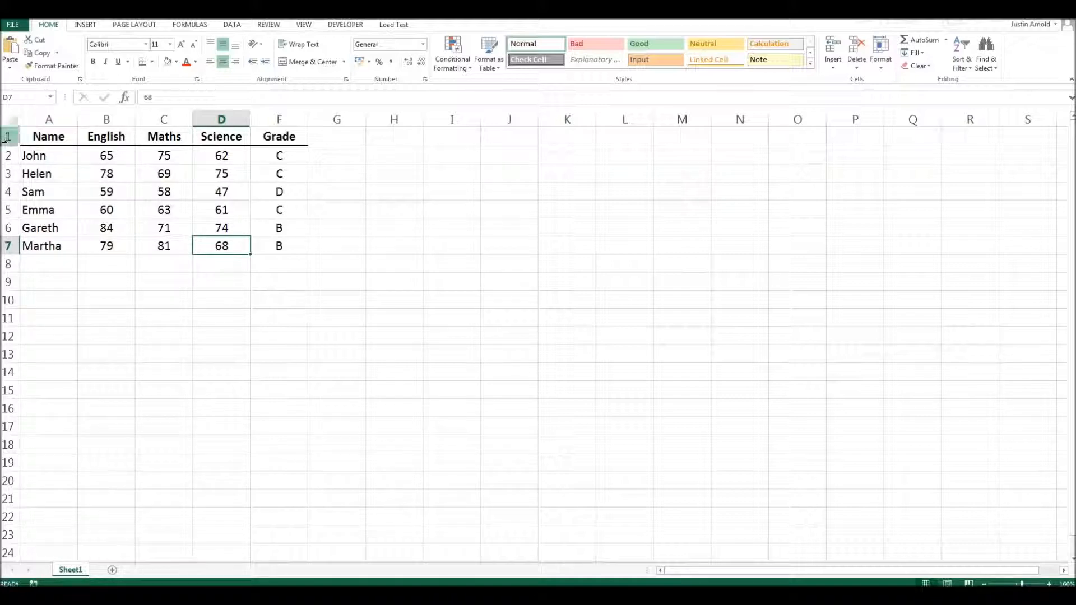
# Step: Select the whole worksheet and unhide columns to restore the Average column
pyautogui.click(9, 119)
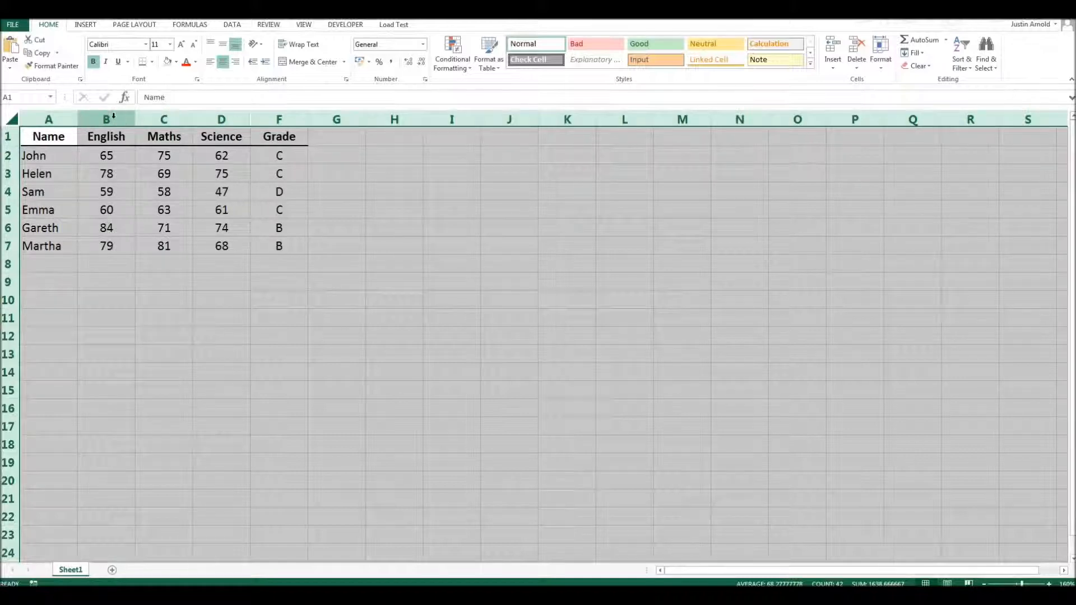
pyautogui.rightClick(105, 118)
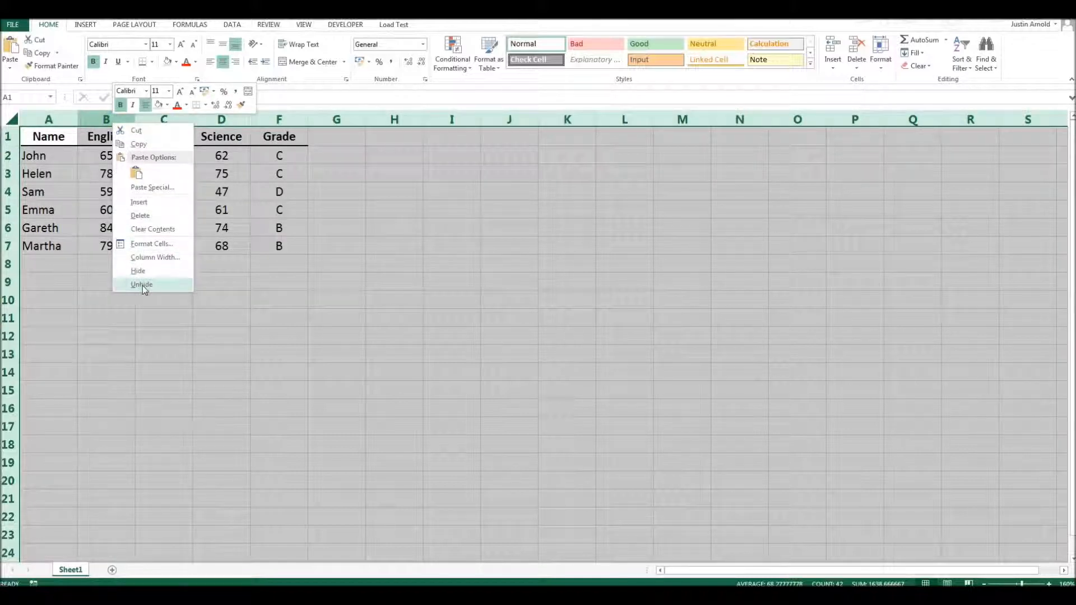
pyautogui.click(142, 283)
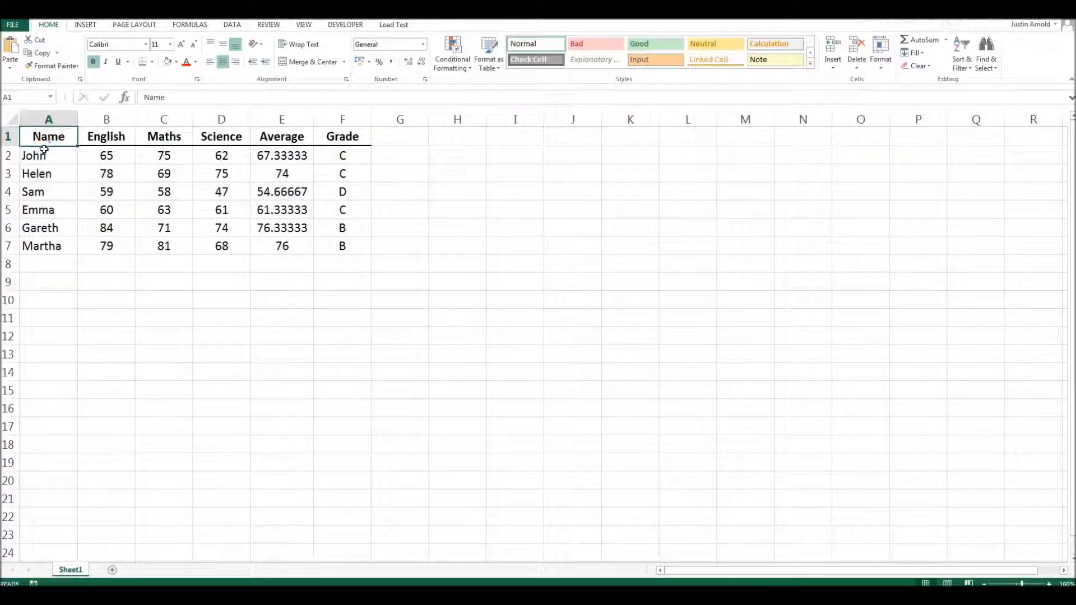
pyautogui.rightClick(48, 119)
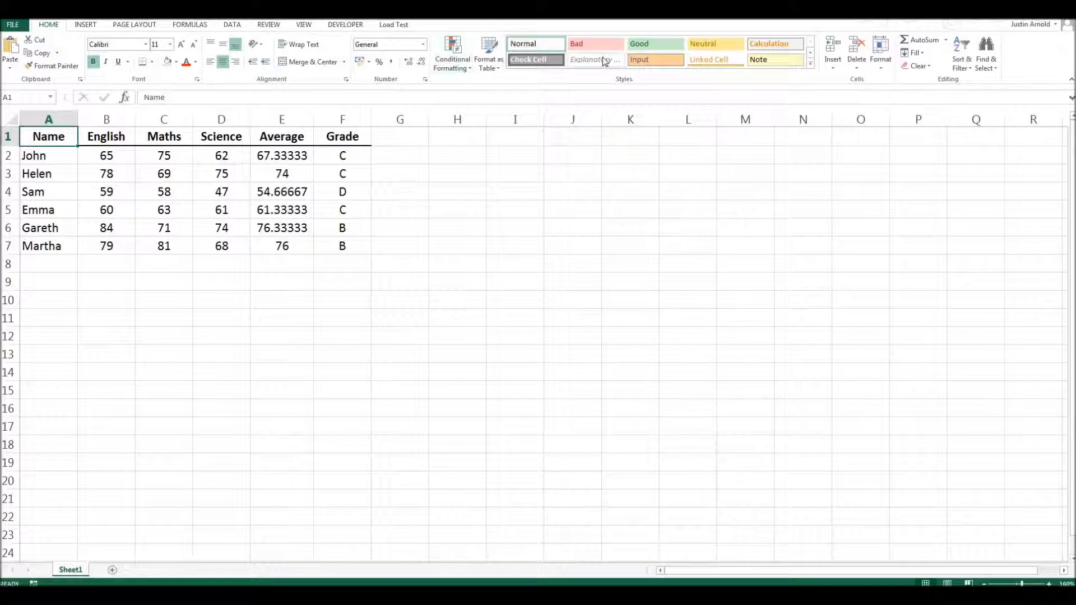
pyautogui.moveTo(881, 54)
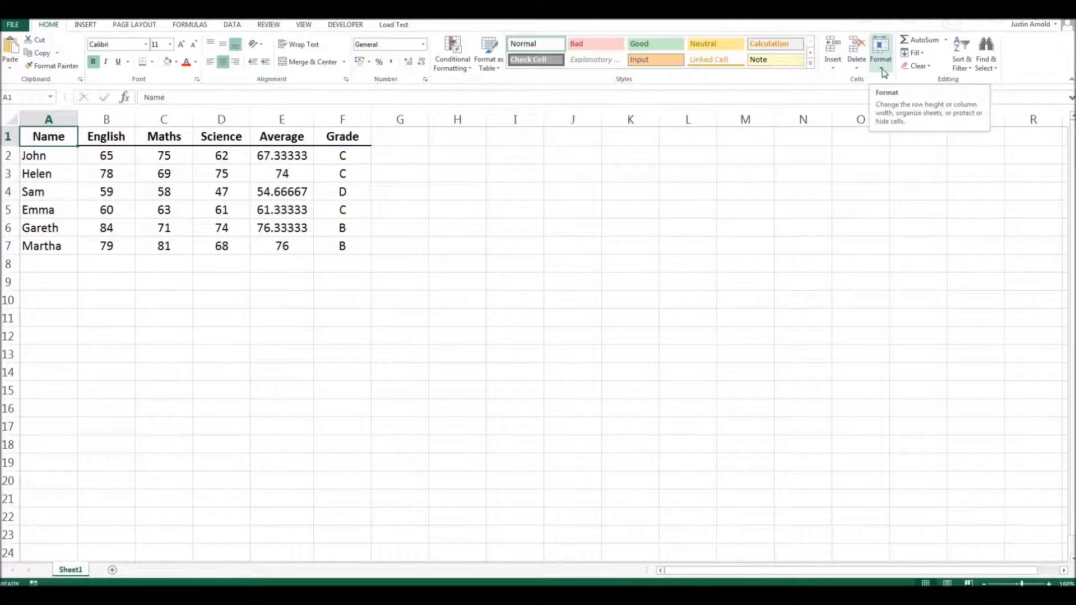
pyautogui.click(881, 53)
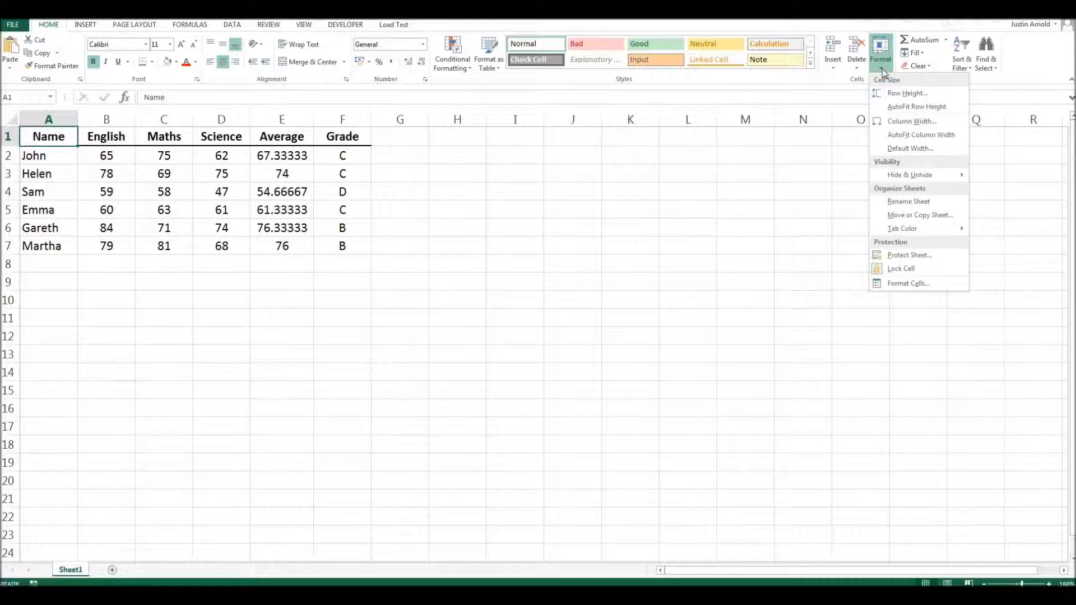
pyautogui.moveTo(909, 175)
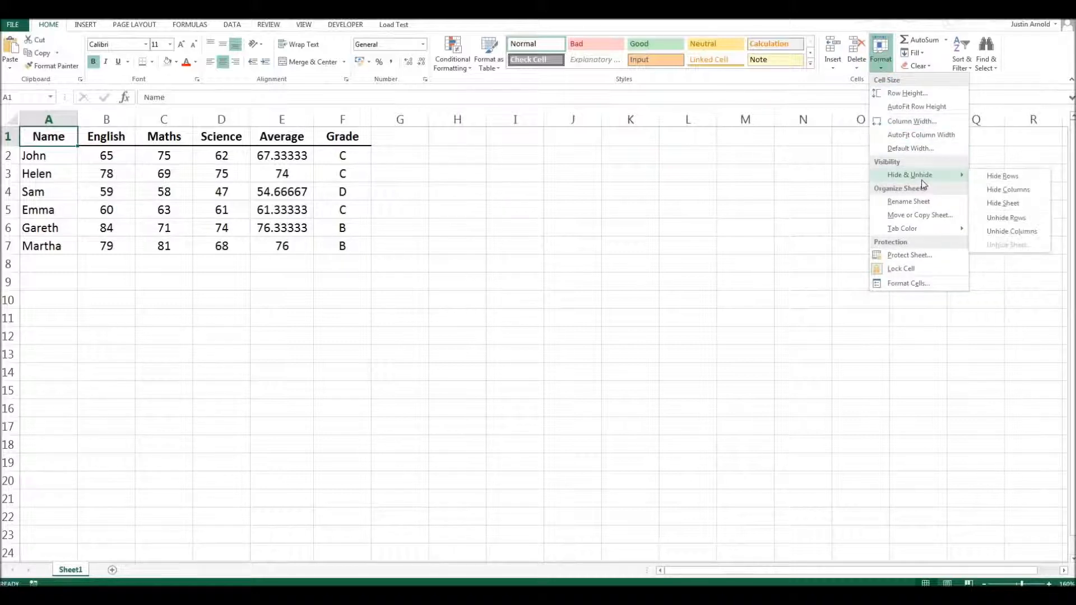
pyautogui.moveTo(1008, 190)
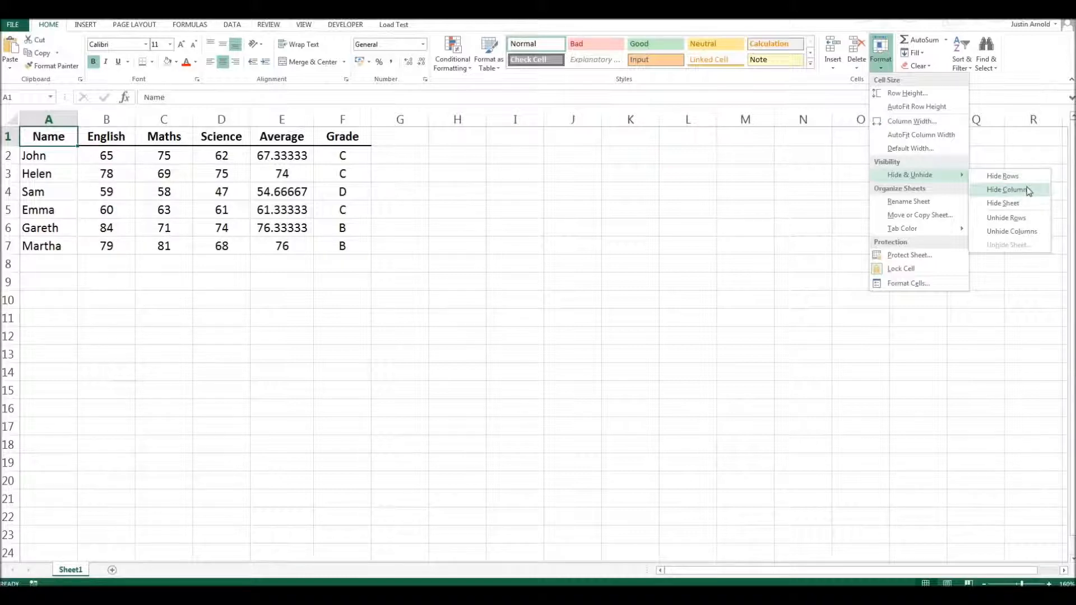
pyautogui.moveTo(1028, 204)
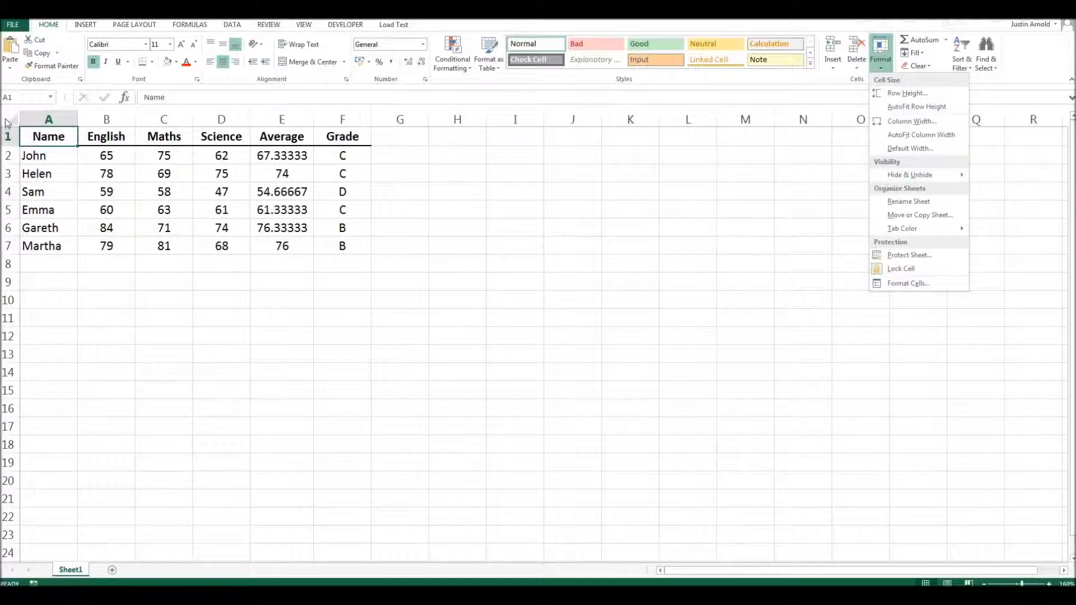
pyautogui.moveTo(919, 215)
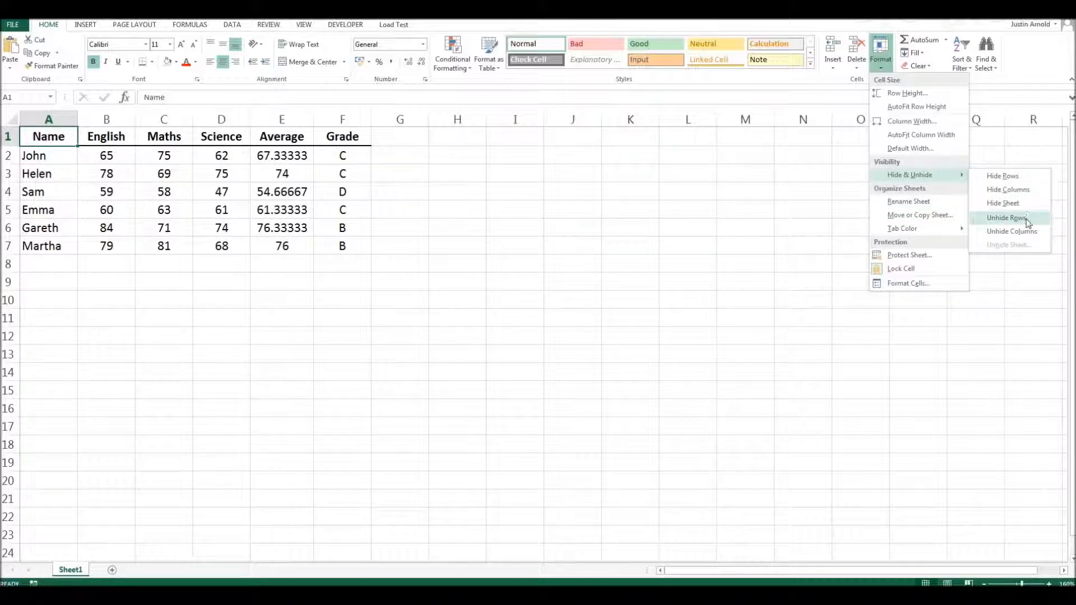
pyautogui.moveTo(1011, 231)
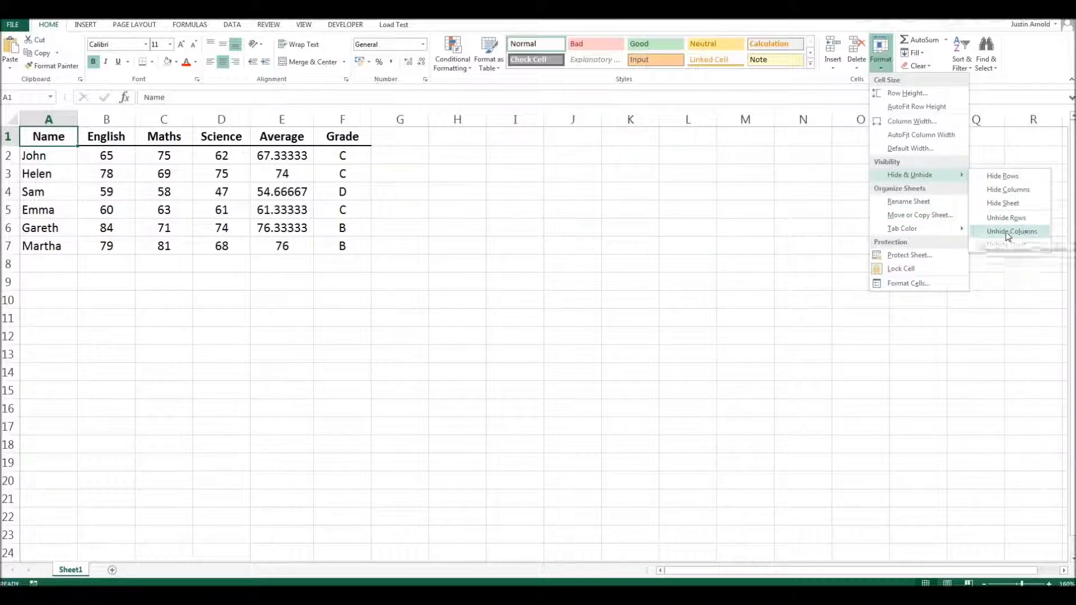
pyautogui.click(1010, 231)
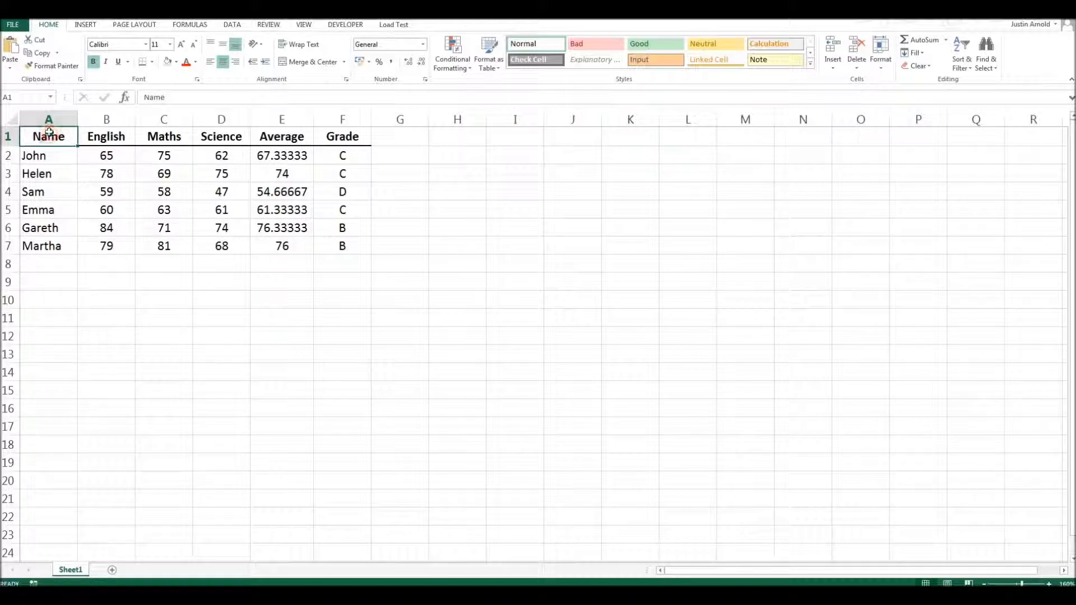